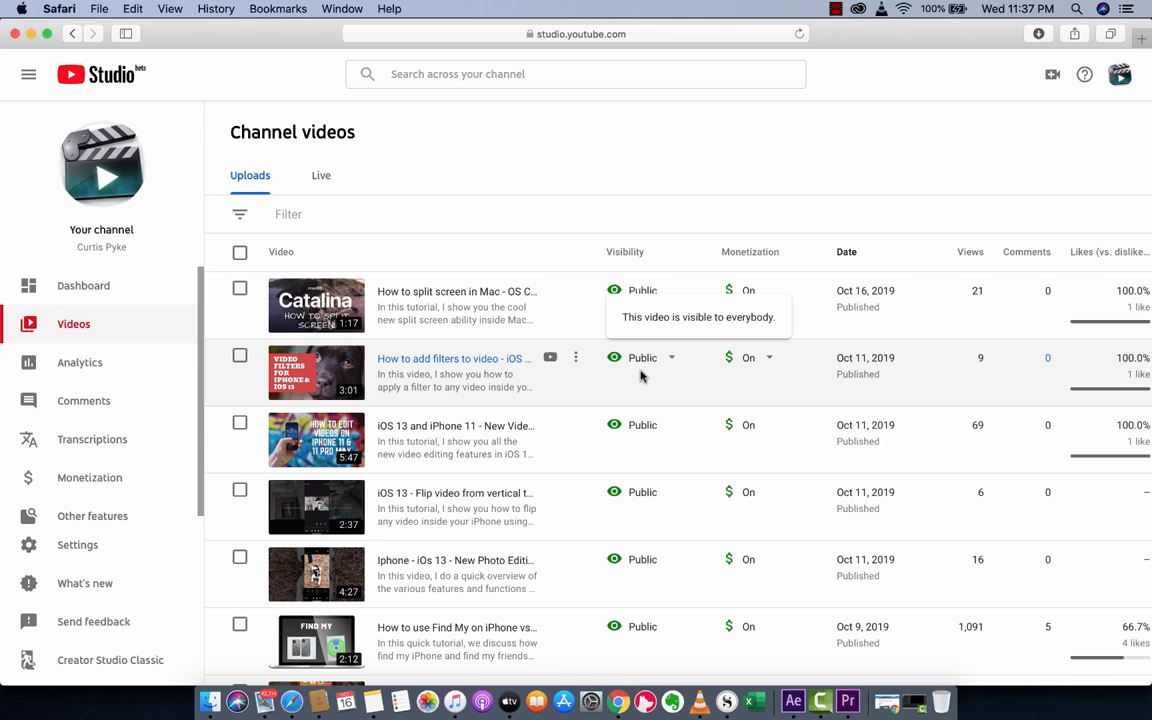
mouse_move(445, 182)
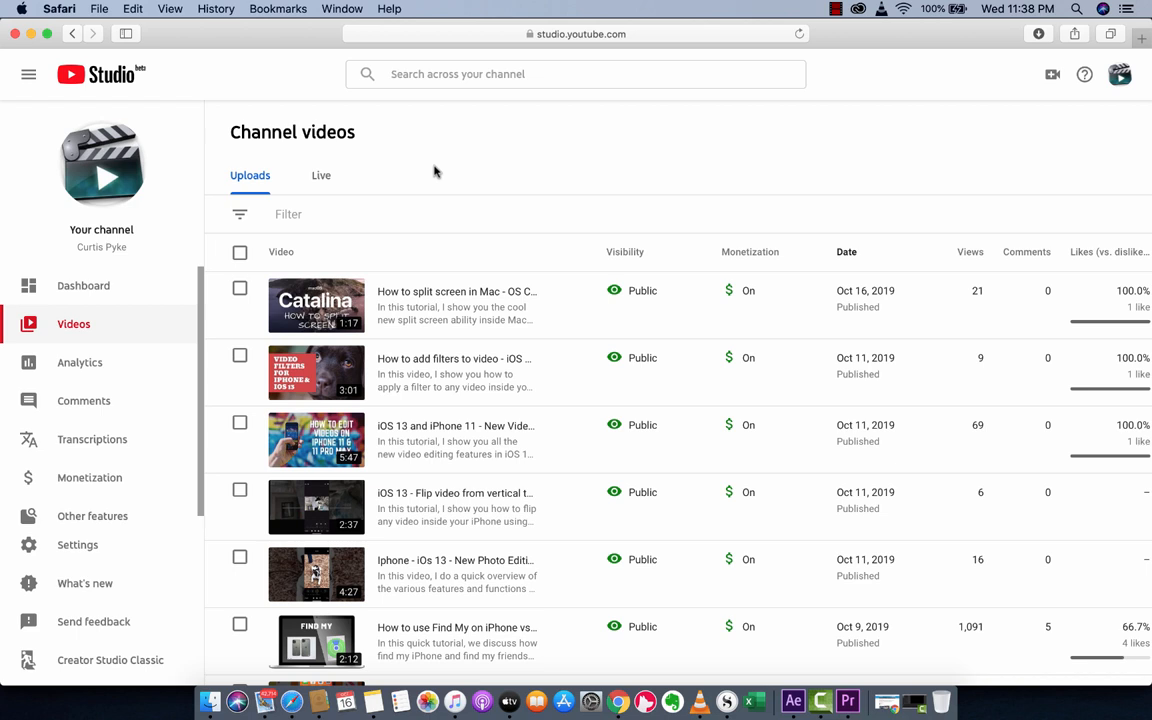
mouse_move(435, 171)
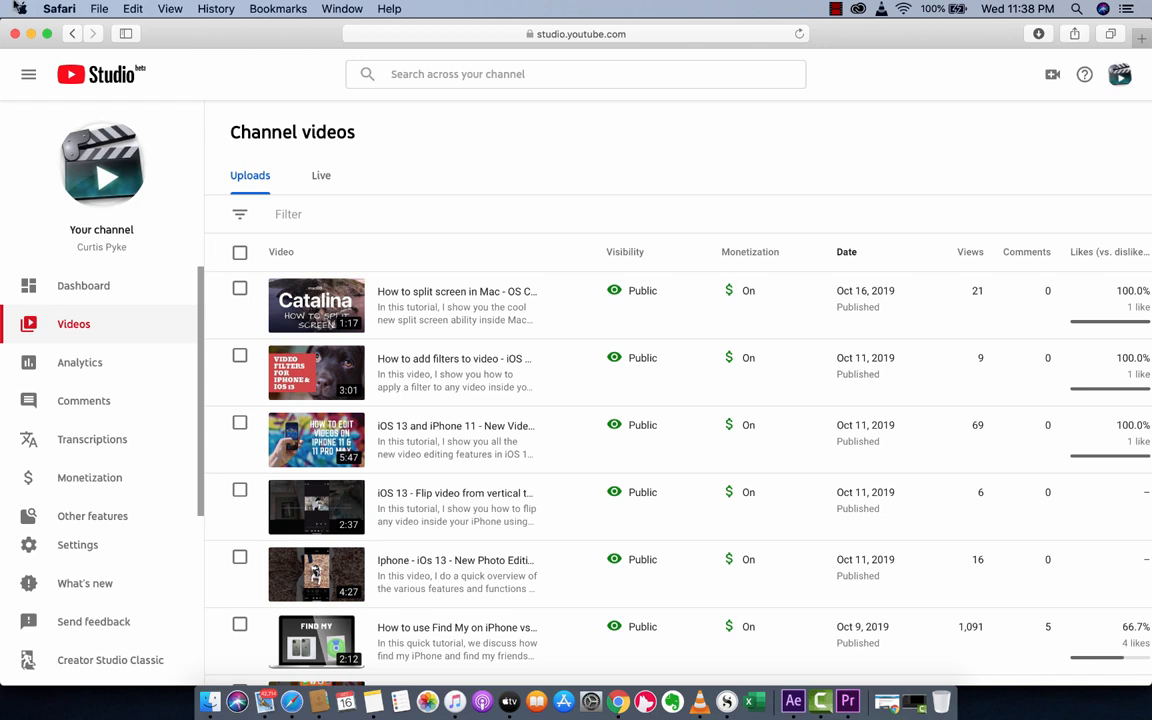
Open System Preferences from the Apple menu over the YouTube Studio page.
click(20, 9)
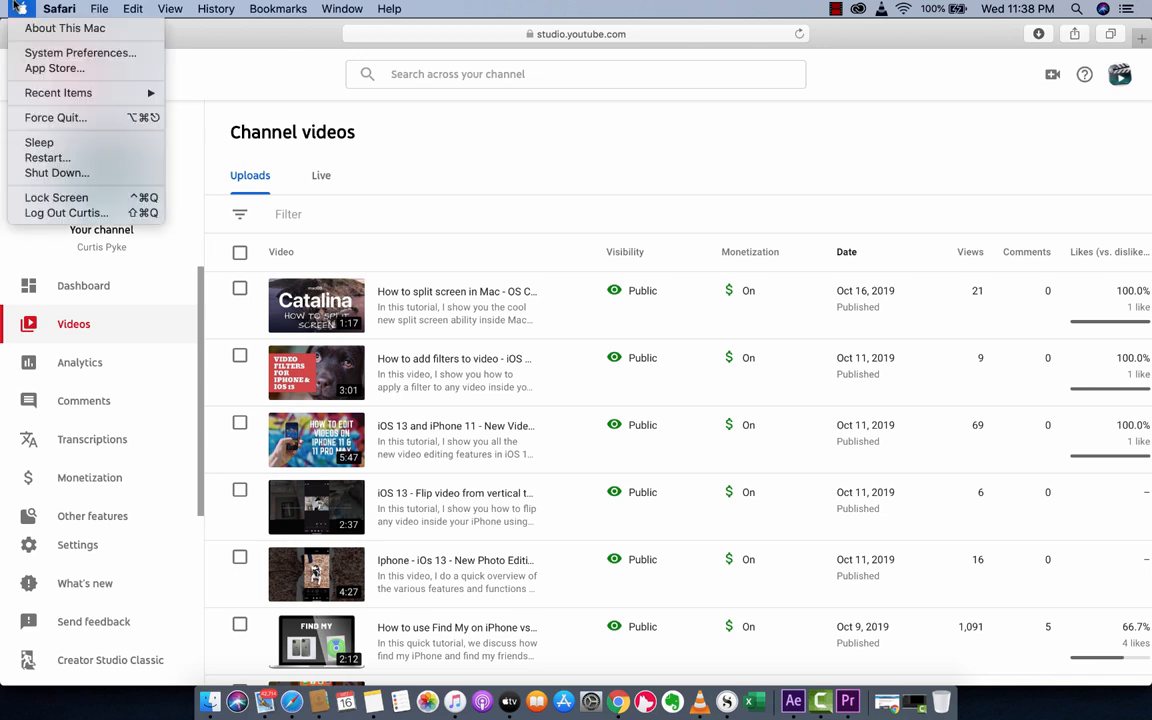
mouse_move(80, 52)
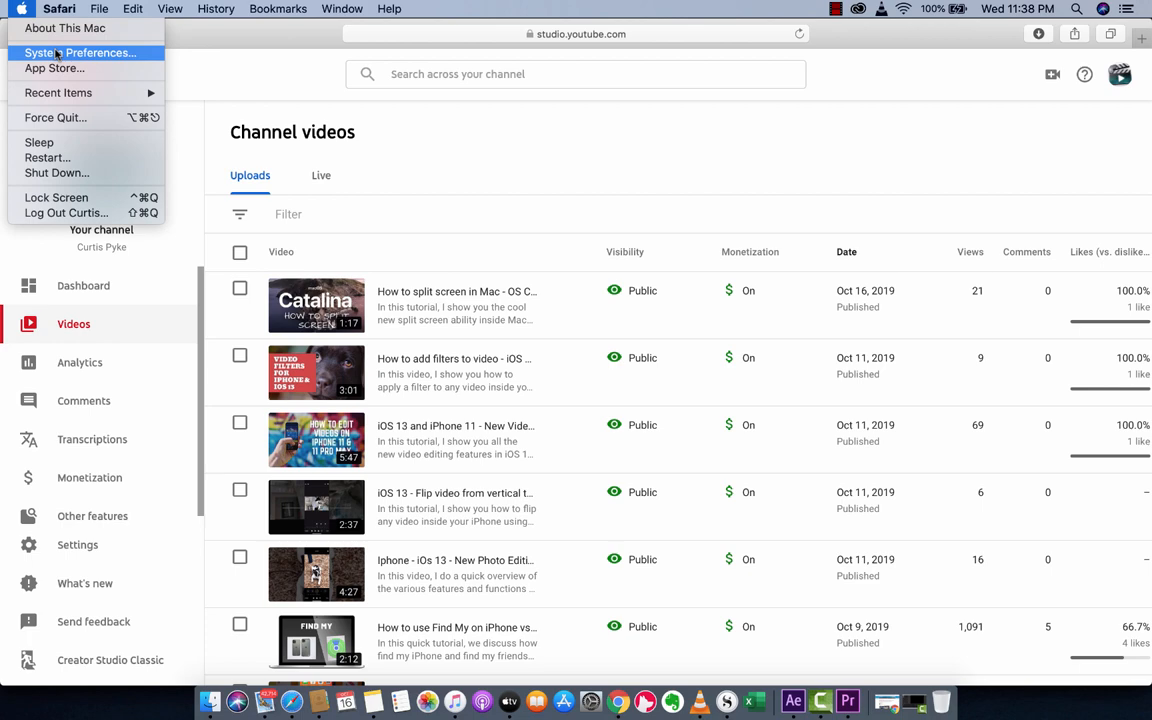
click(80, 52)
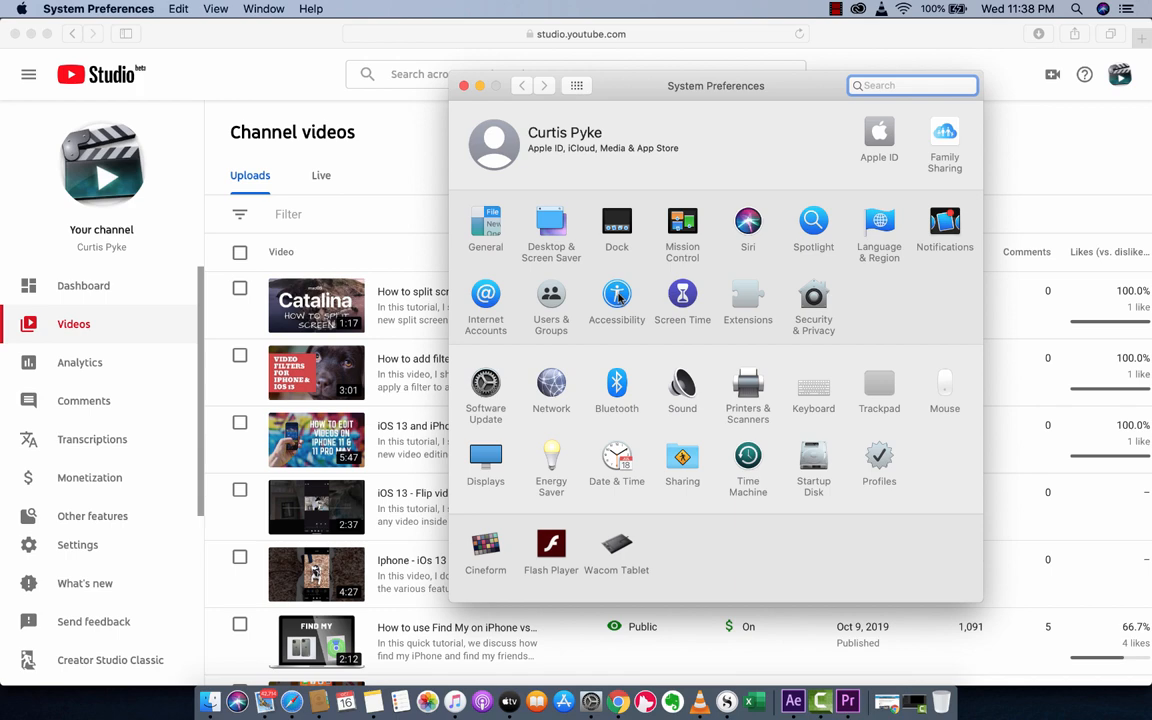
Go to Accessibility and select Voice Control under the Motor section.
click(617, 296)
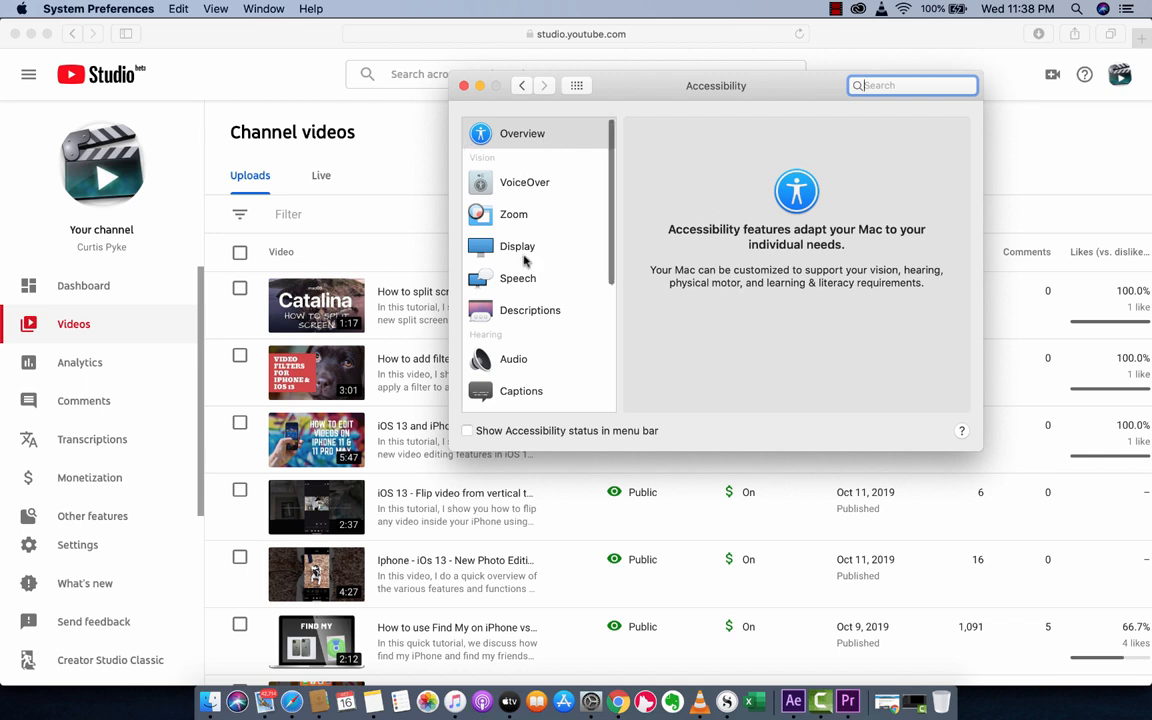
scroll(down, 3)
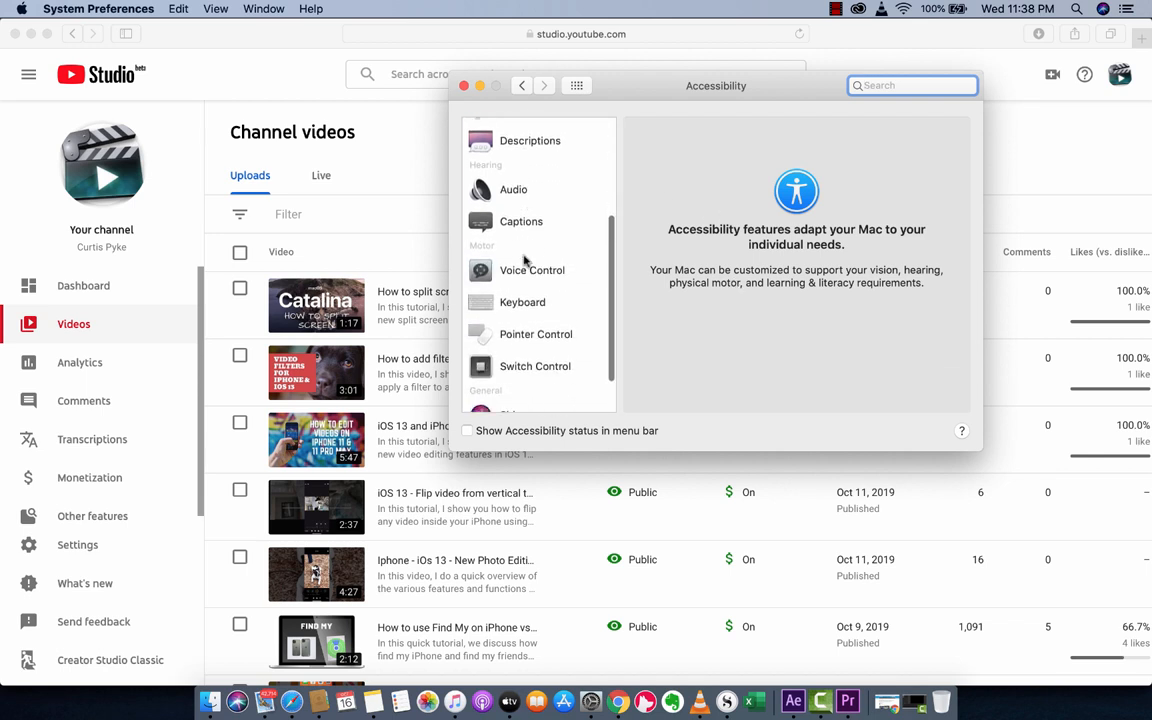
click(532, 270)
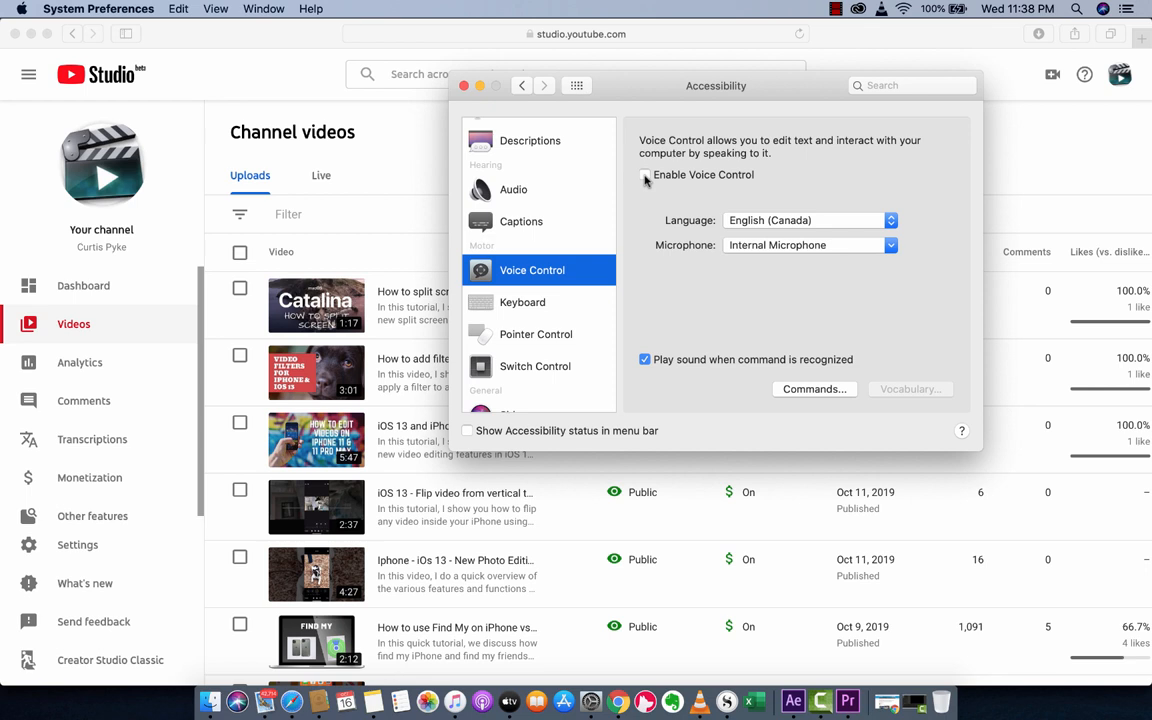
Tick Enable Voice Control in the Voice Control pane.
click(644, 174)
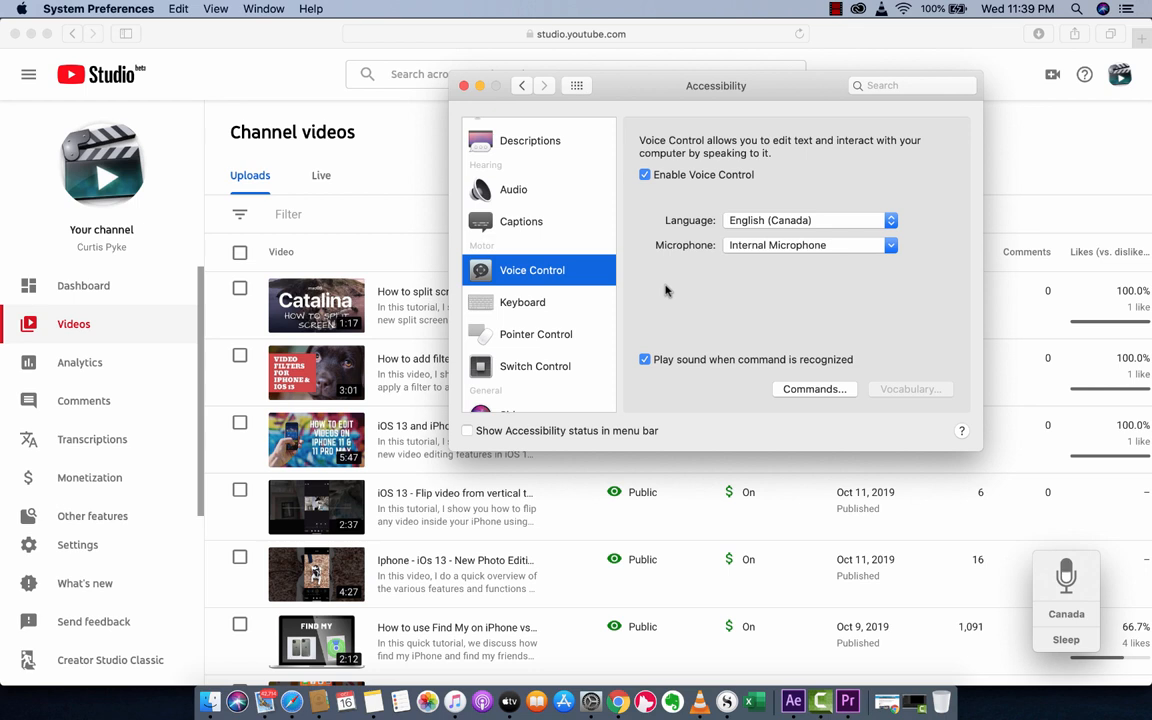
mouse_move(485, 105)
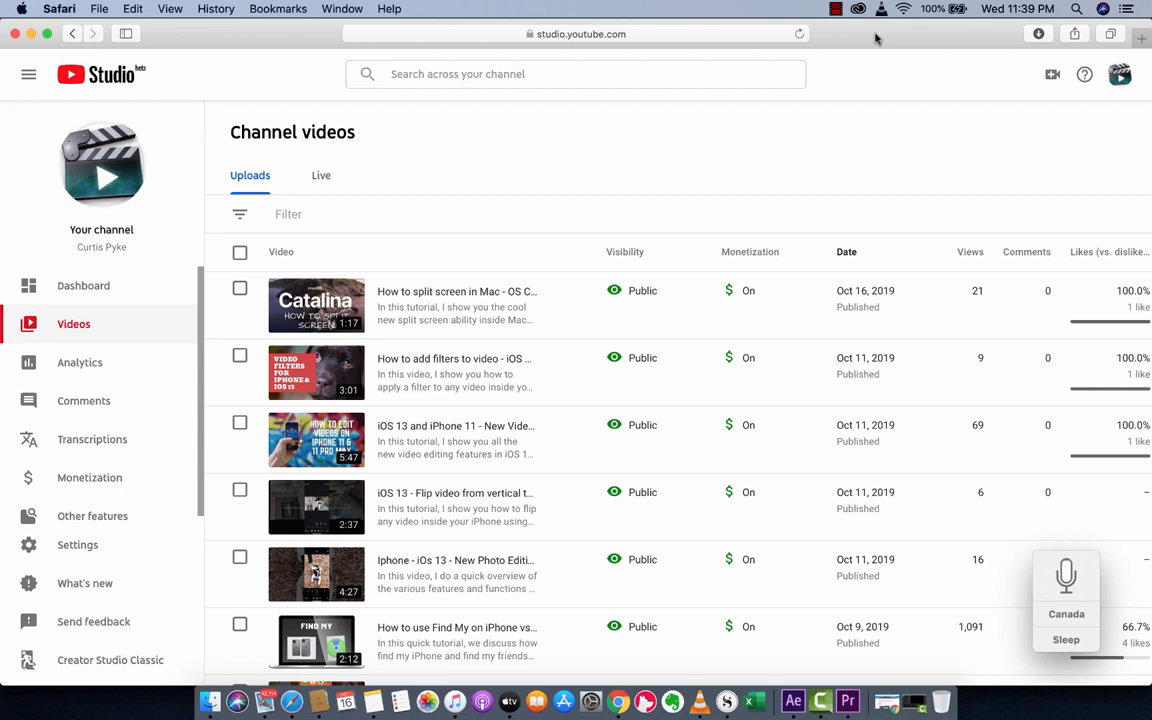
mouse_move(895, 100)
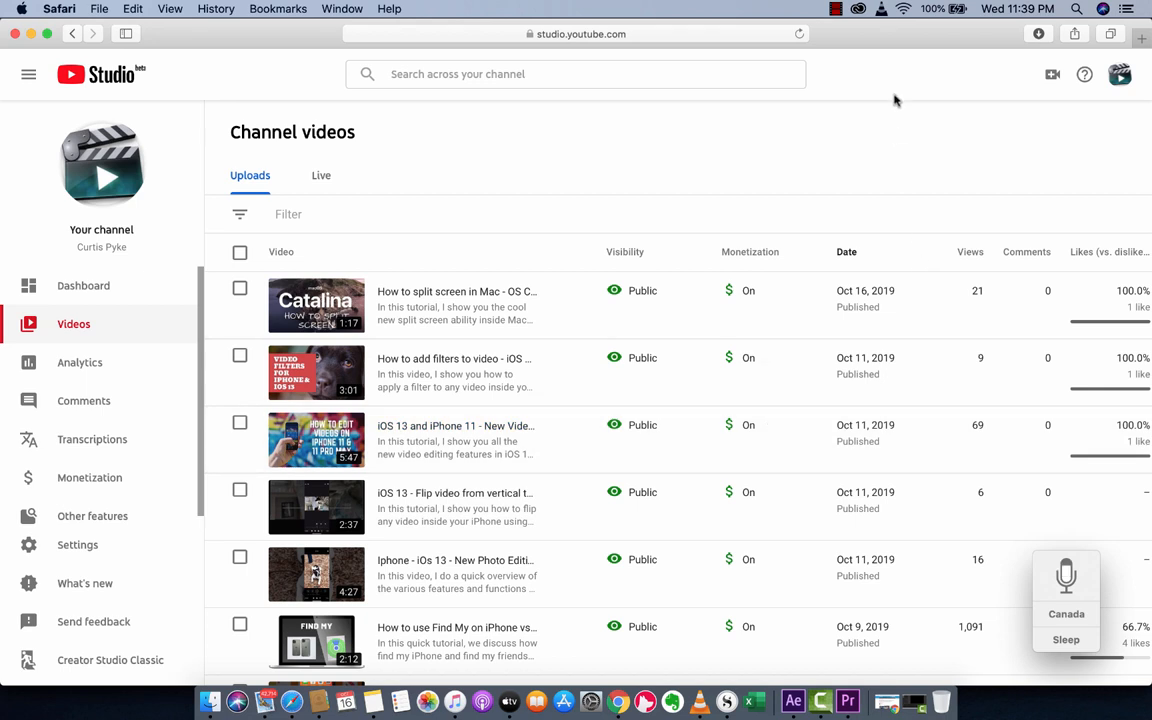
mouse_move(820, 700)
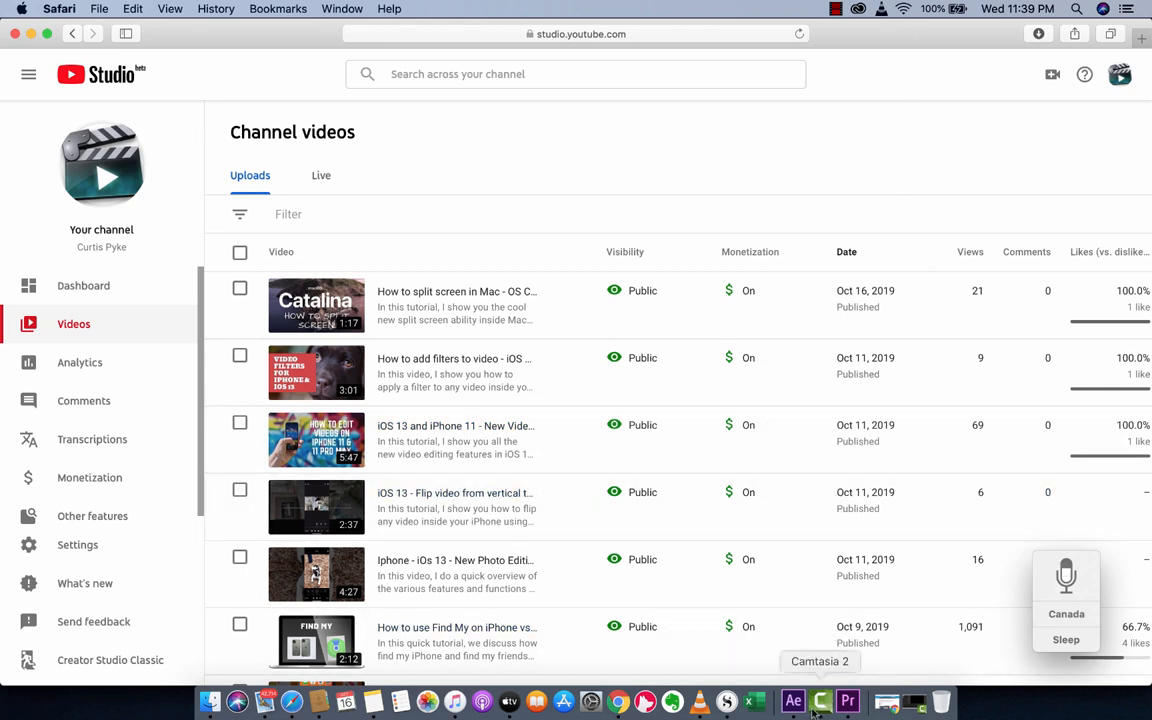
mouse_move(1083, 463)
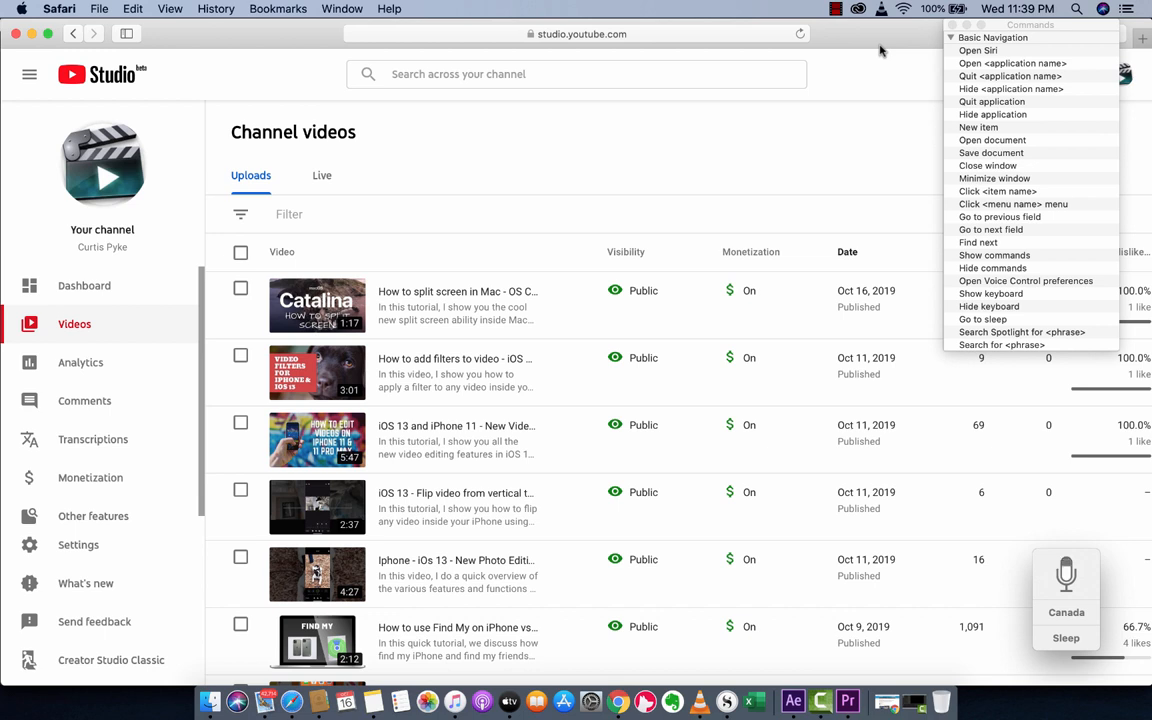
mouse_move(941, 222)
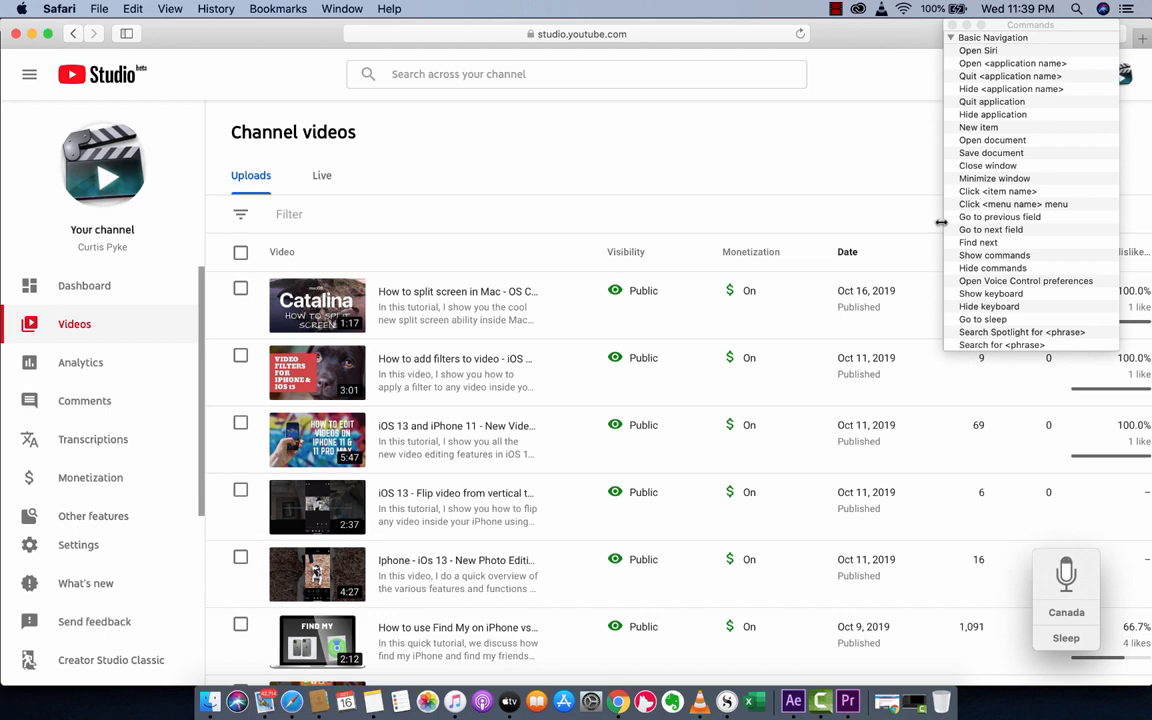
mouse_move(913, 280)
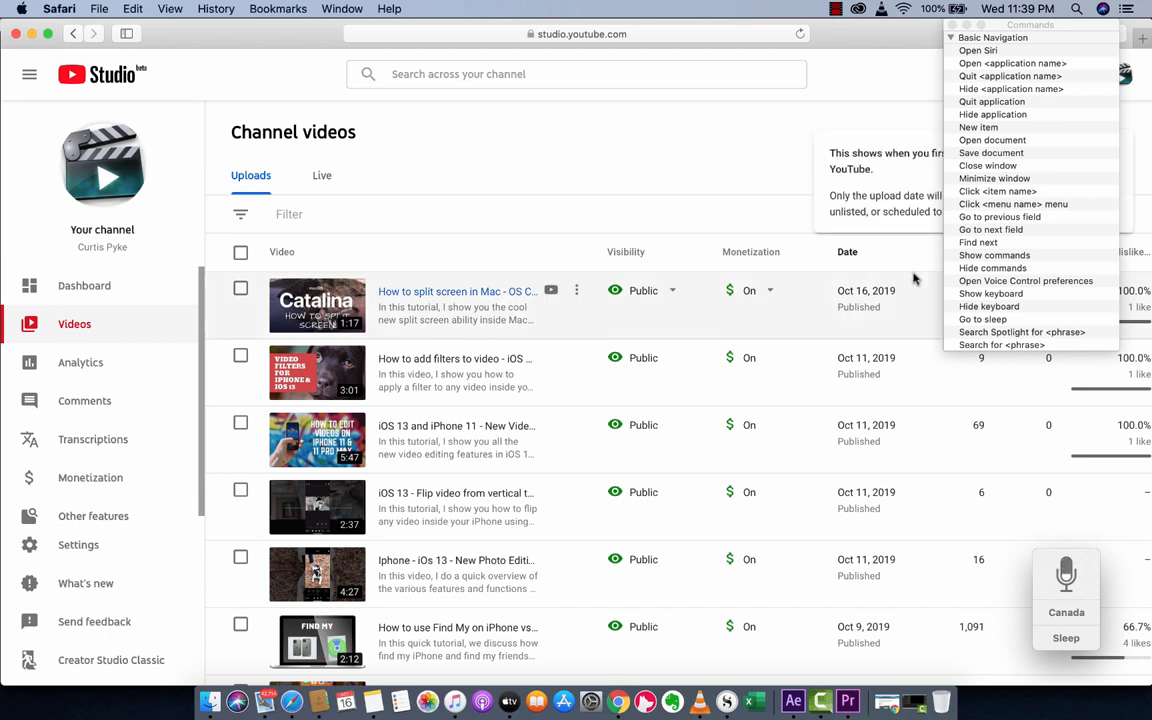
mouse_move(883, 303)
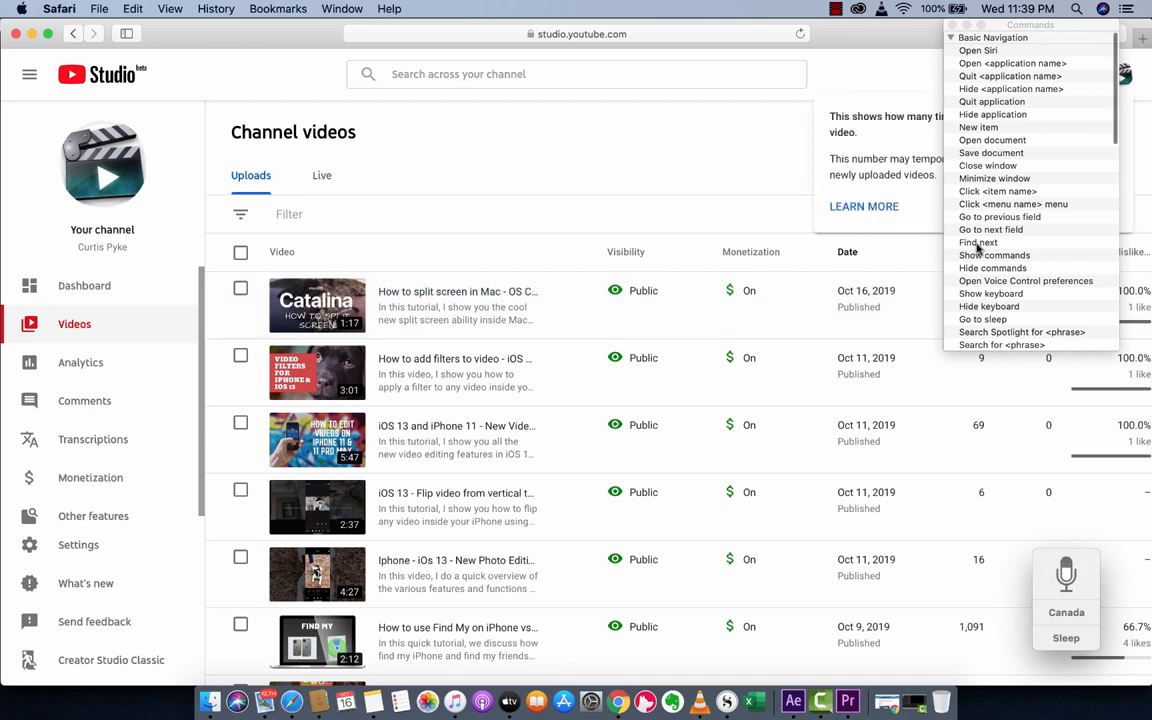
mouse_move(988, 90)
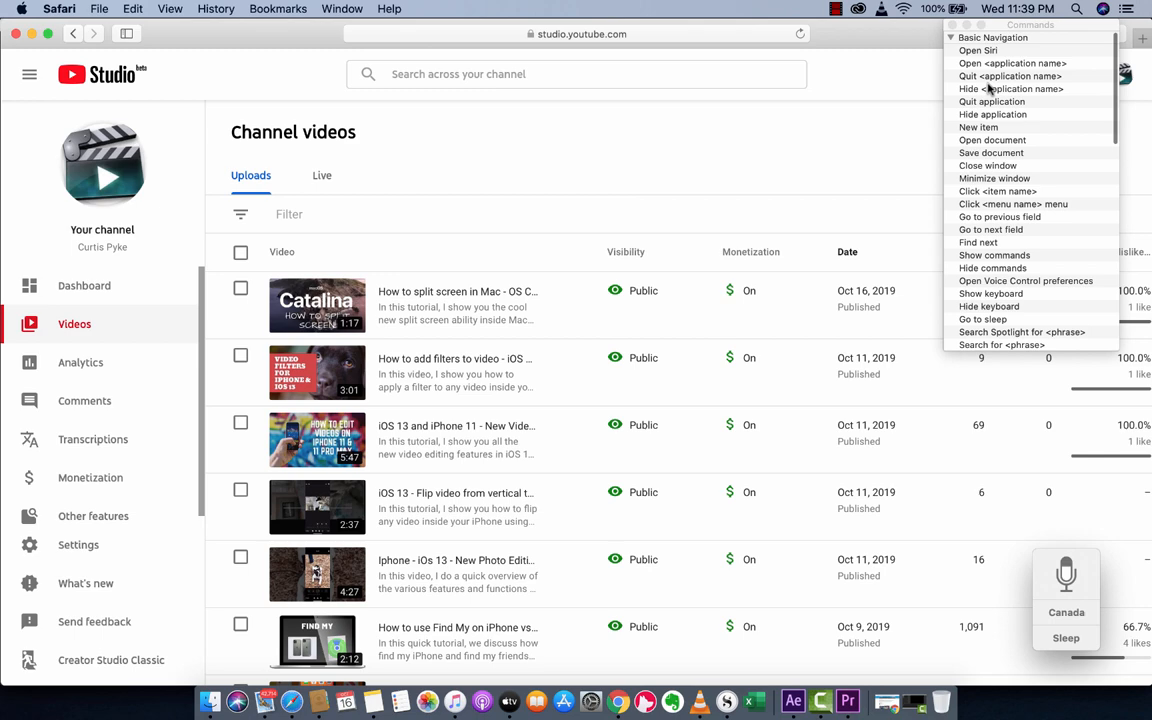
Scroll the Commands list to the Dictation, Text Navigation, Editing and Deletion sections.
scroll(down, 3)
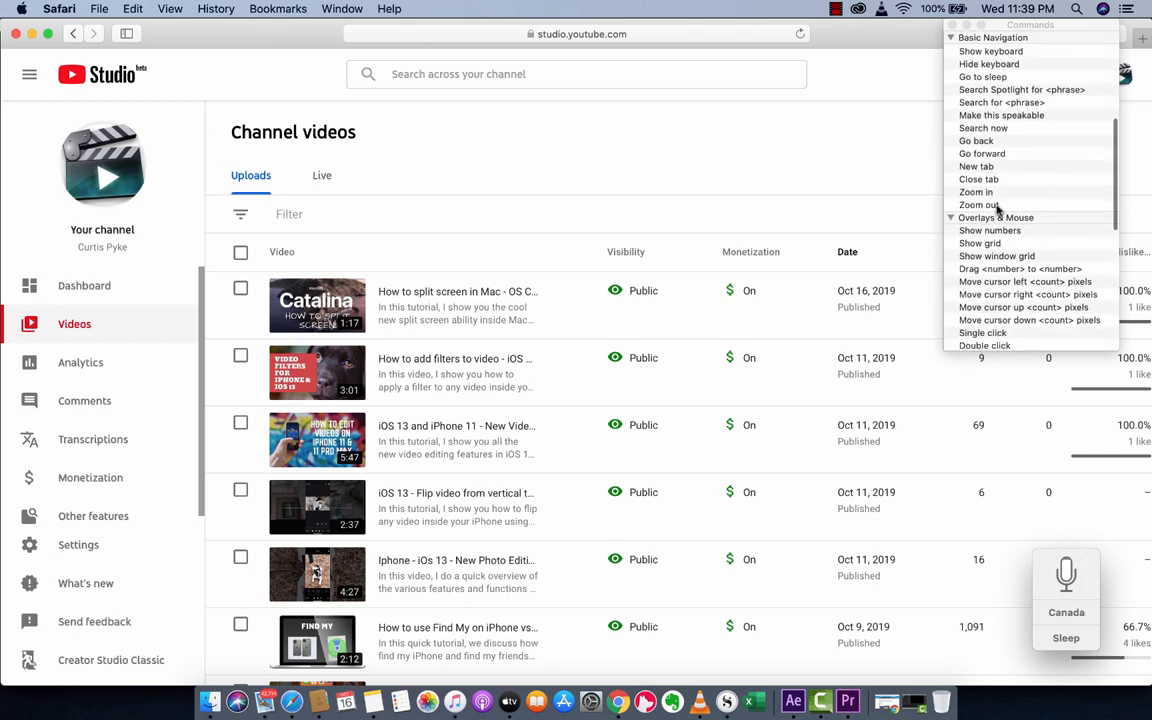
scroll(down, 3)
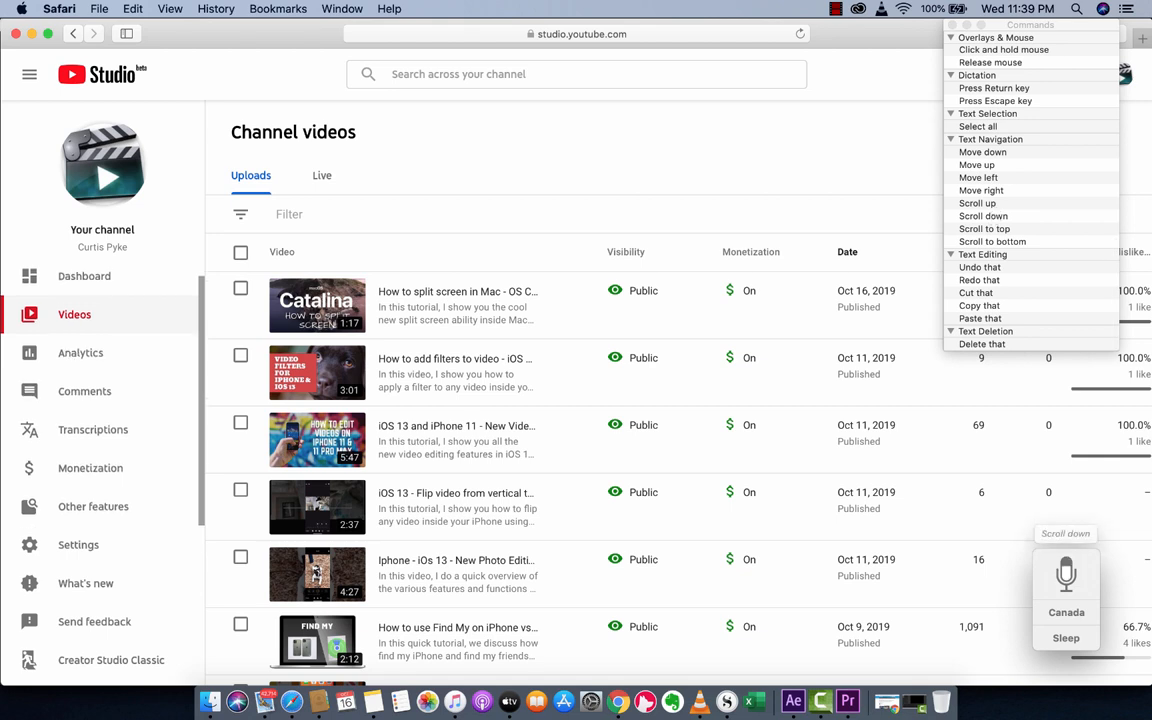
mouse_move(920, 188)
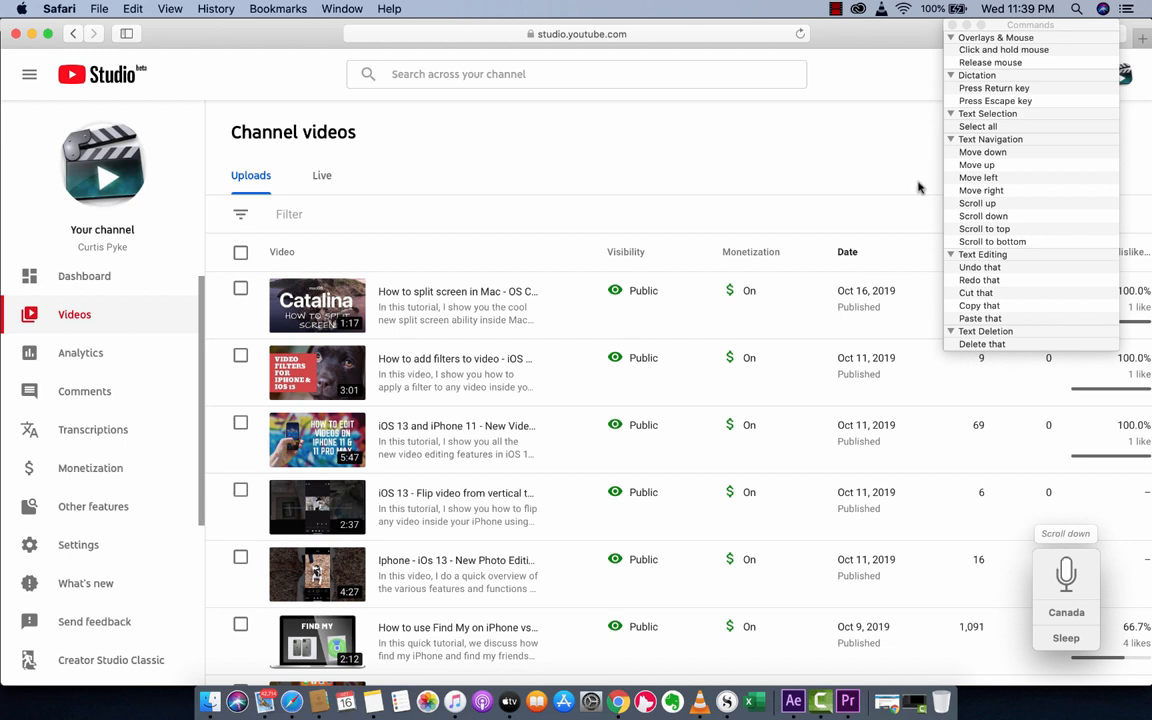
mouse_move(885, 190)
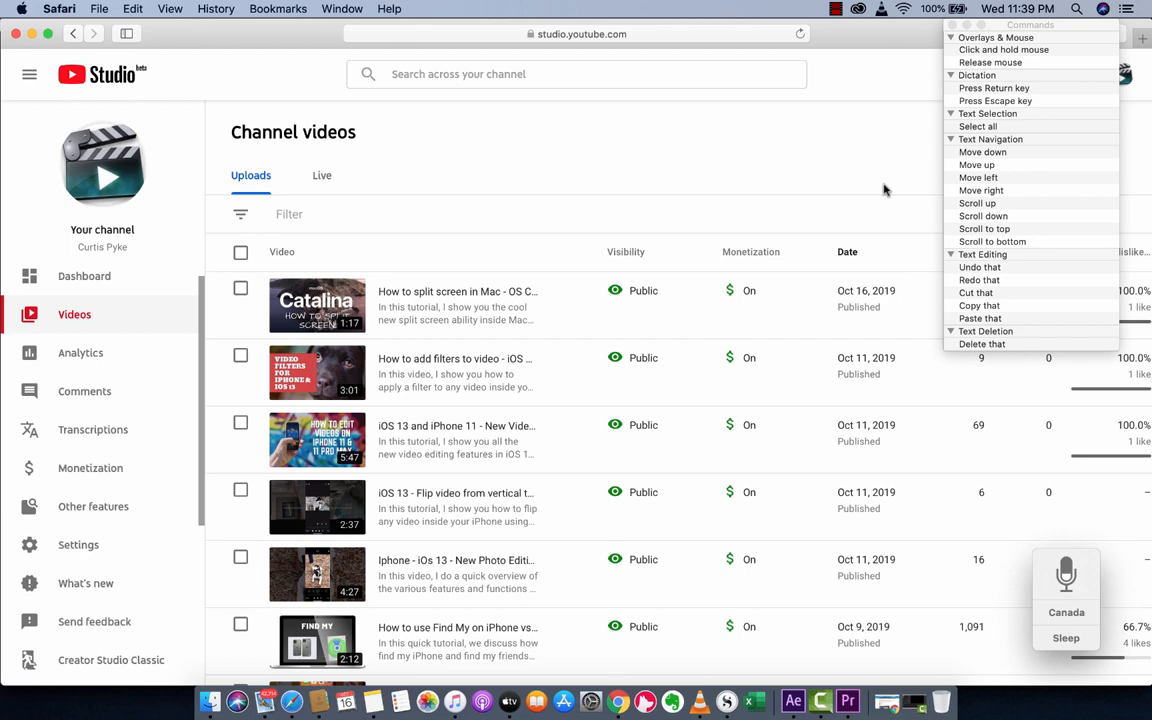
mouse_move(743, 314)
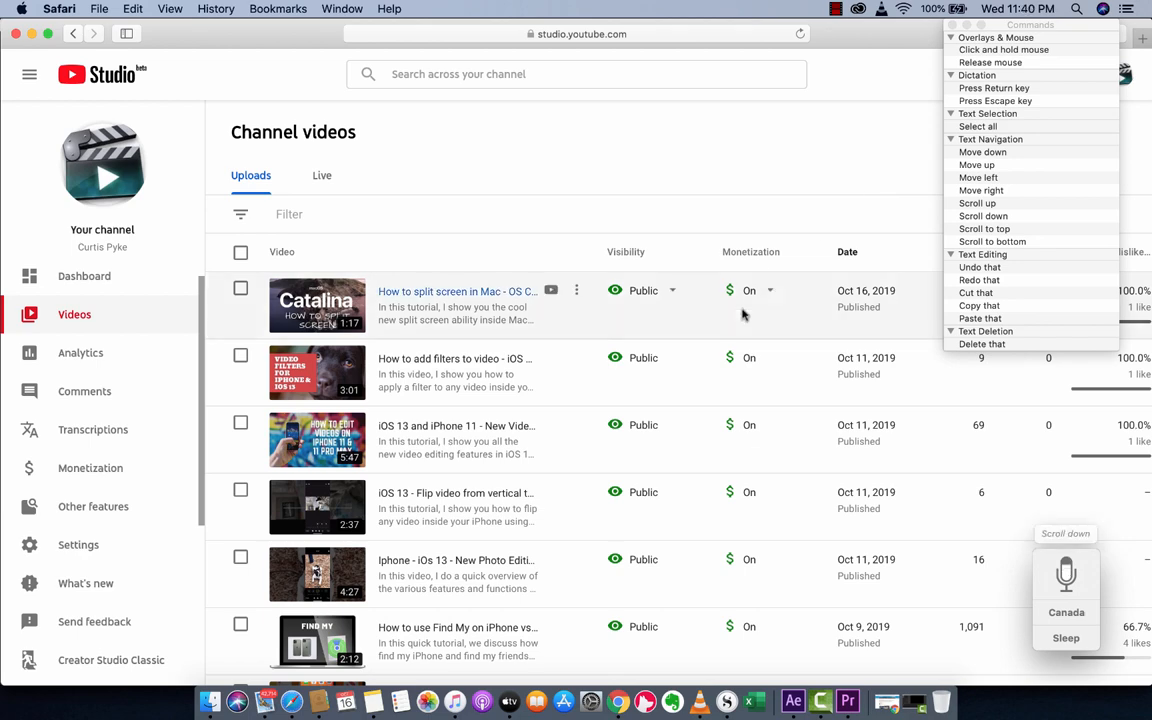
scroll(down, 3)
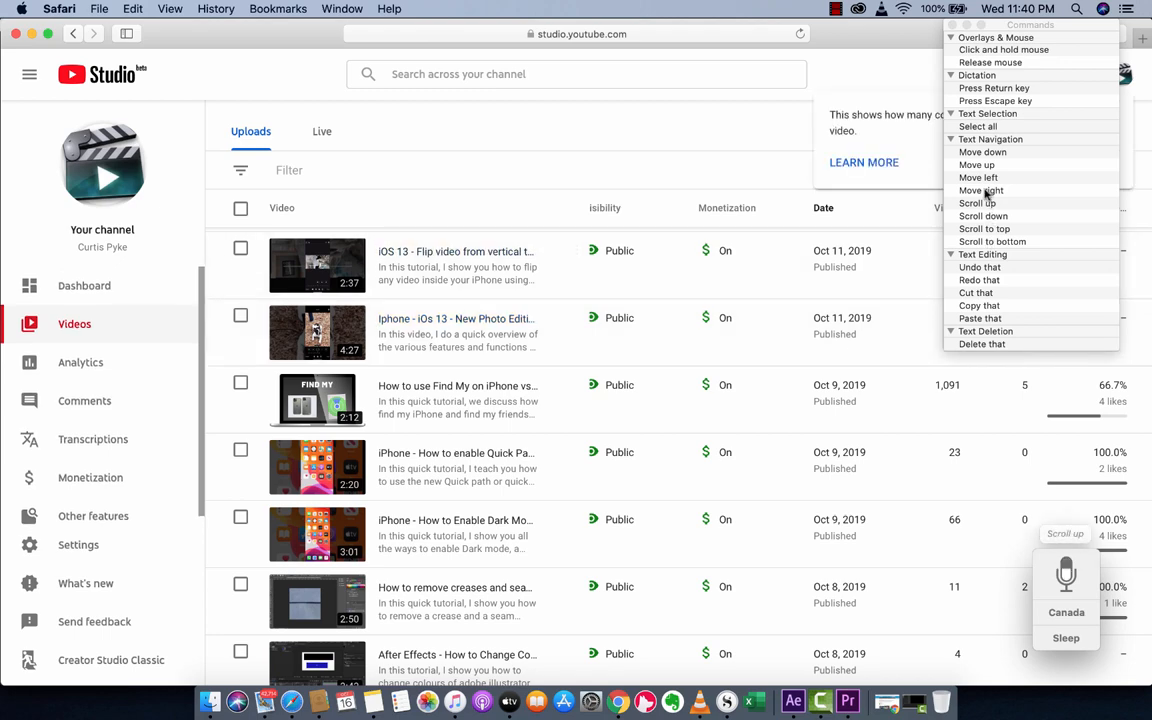
scroll(up, 3)
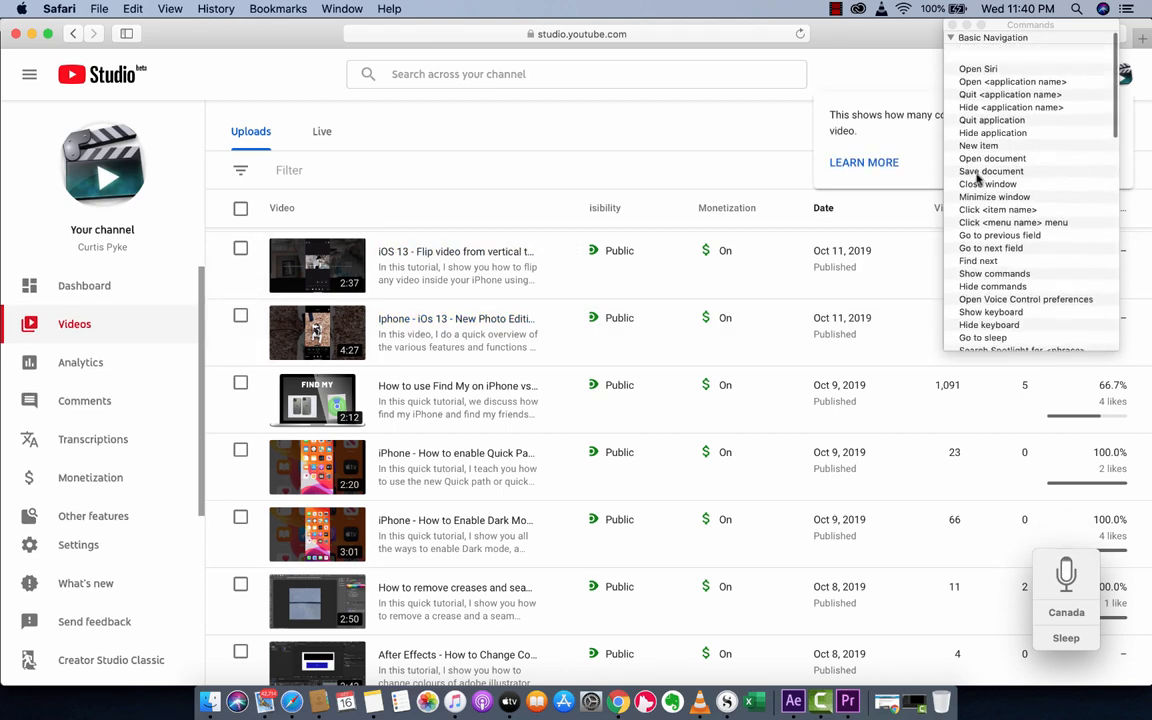
scroll(up, 3)
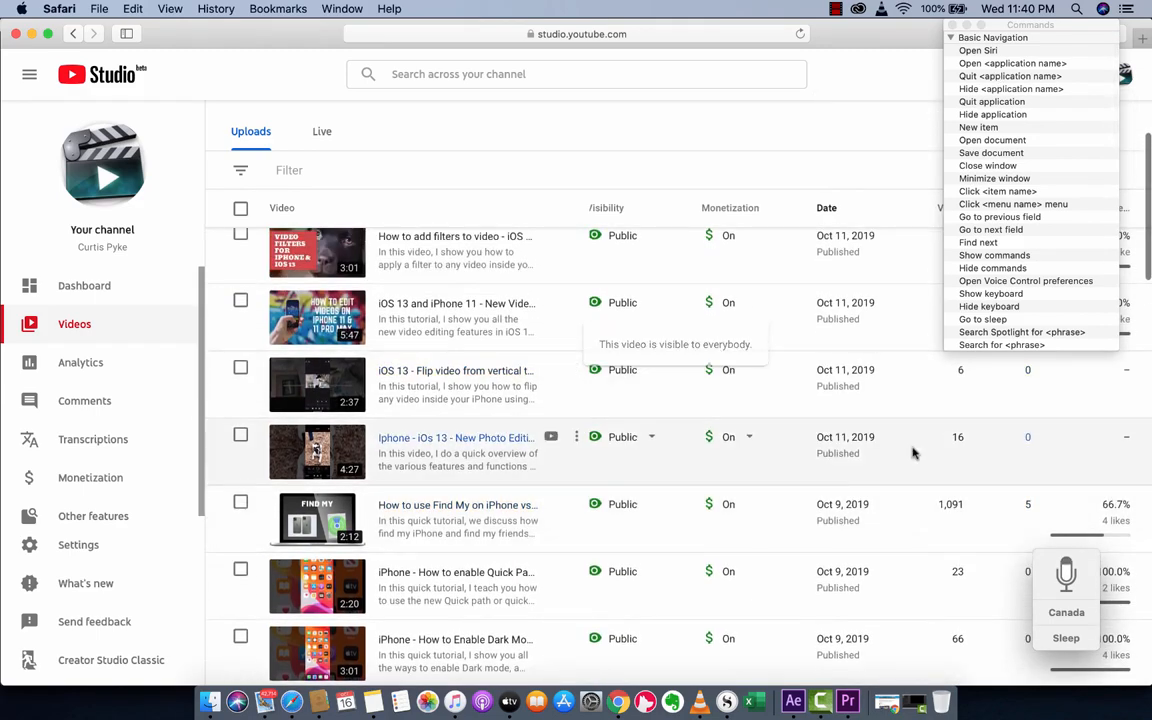
scroll(up, 3)
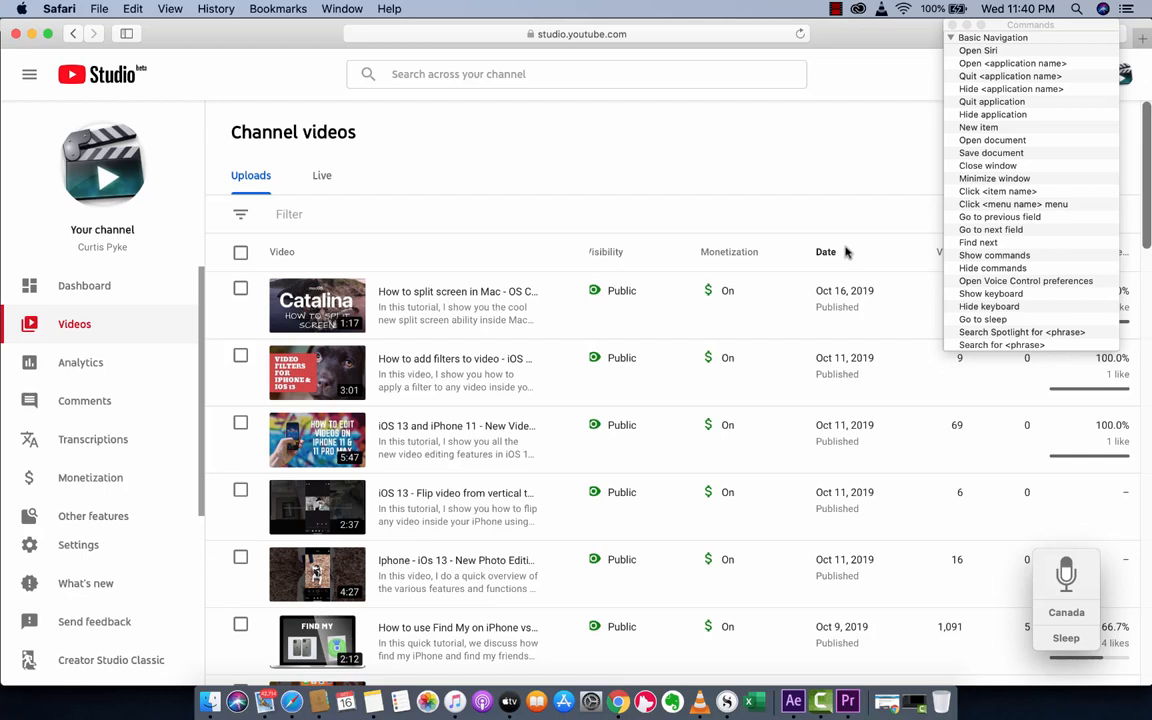
mouse_move(995, 65)
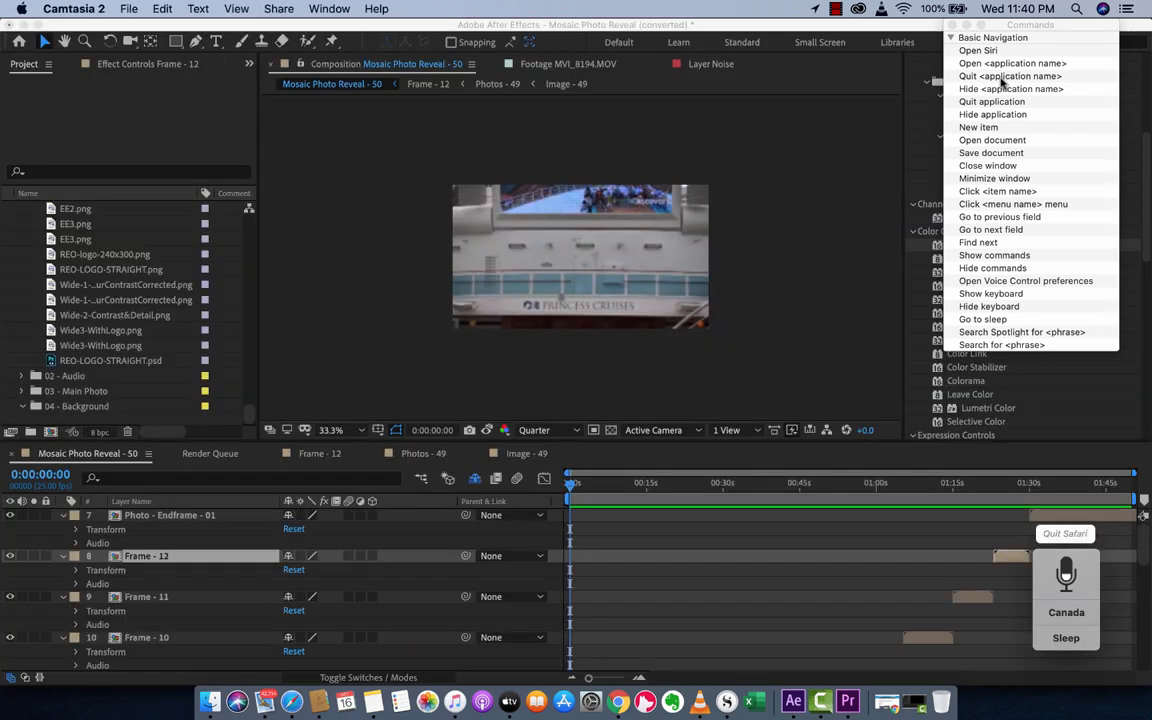
mouse_move(878, 200)
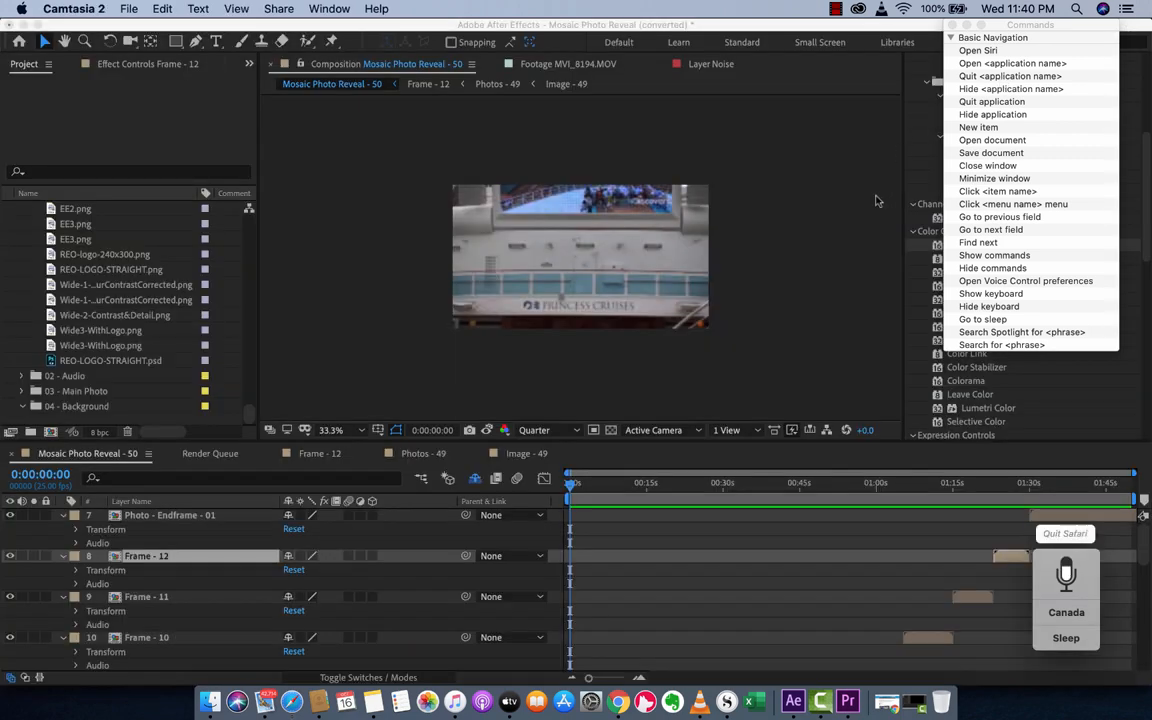
Say "Quit Safari" to reveal the After Effects Mosaic Photo Reveal project.
scroll(down, 3)
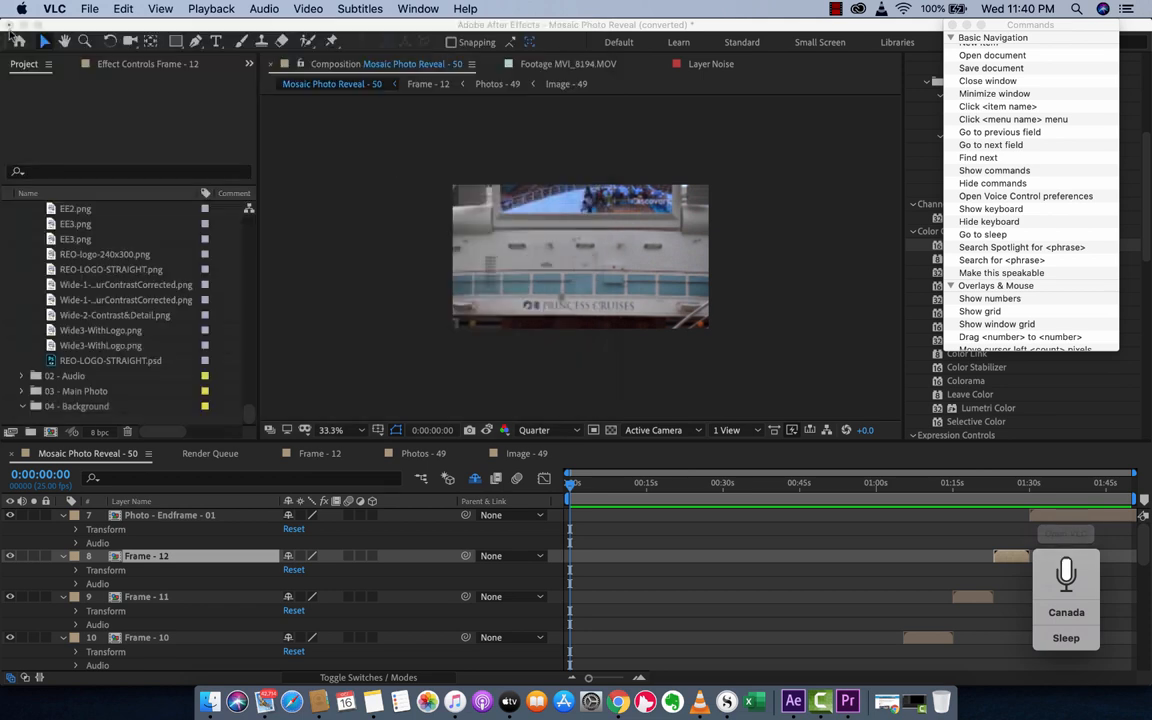
mouse_move(880, 167)
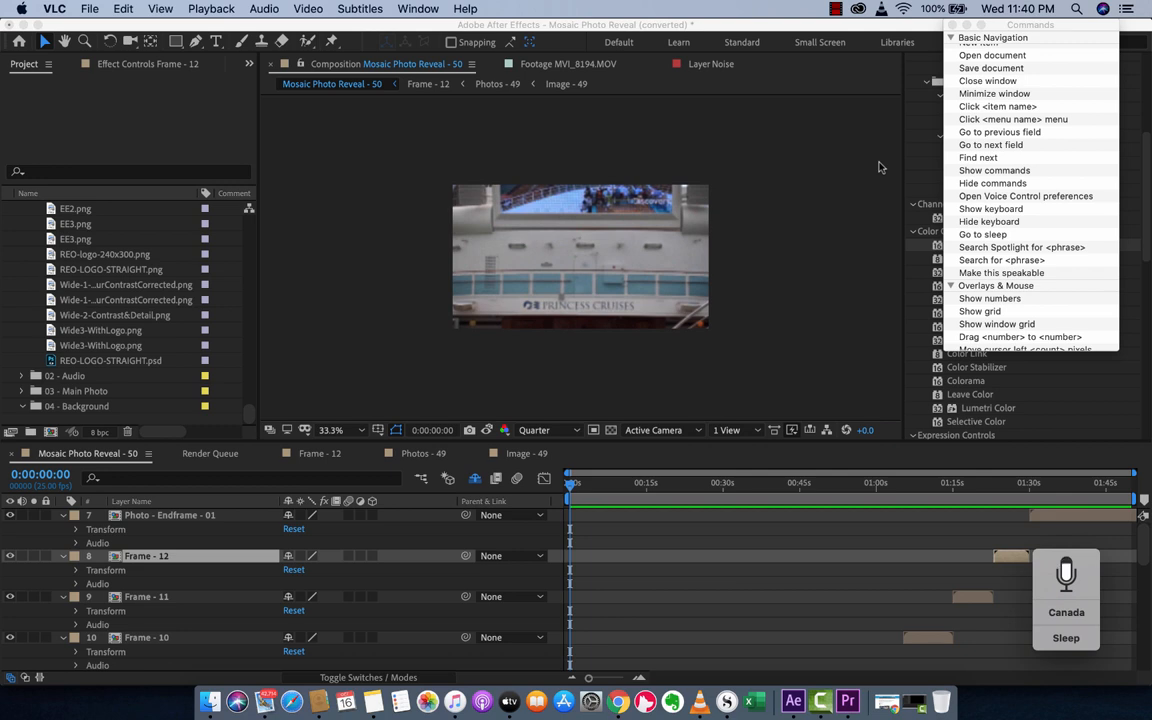
mouse_move(827, 209)
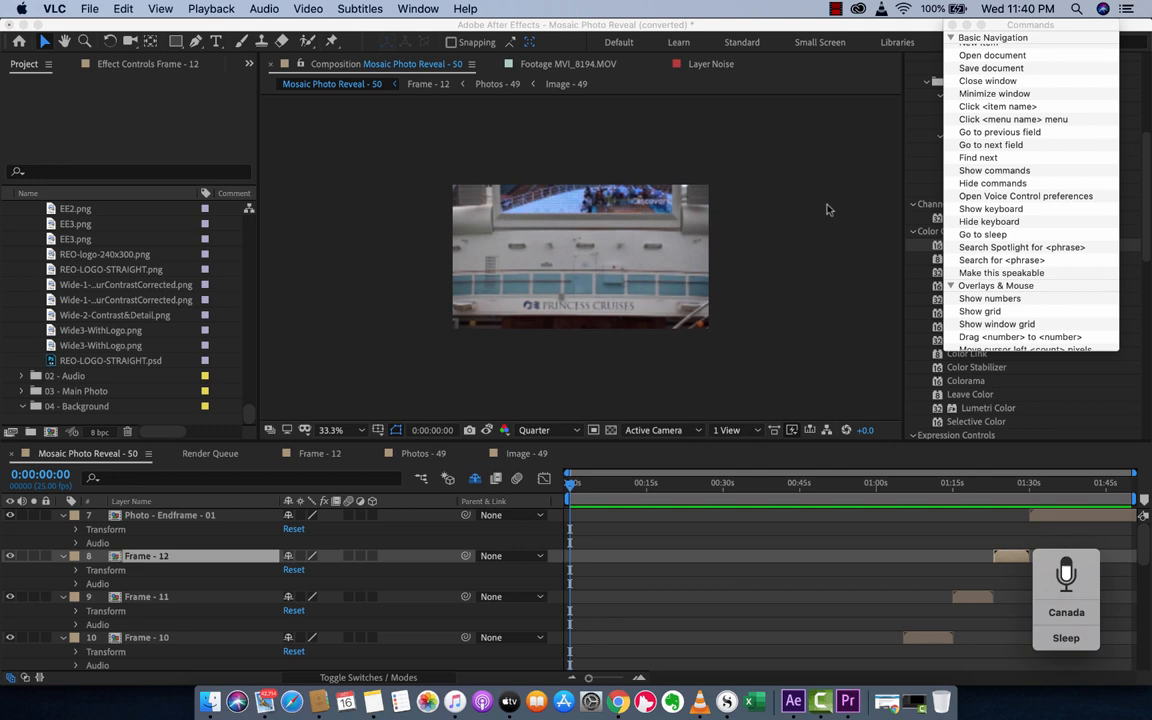
Scroll the Commands window to the Overlays & Mouse click and drag commands.
scroll(down, 3)
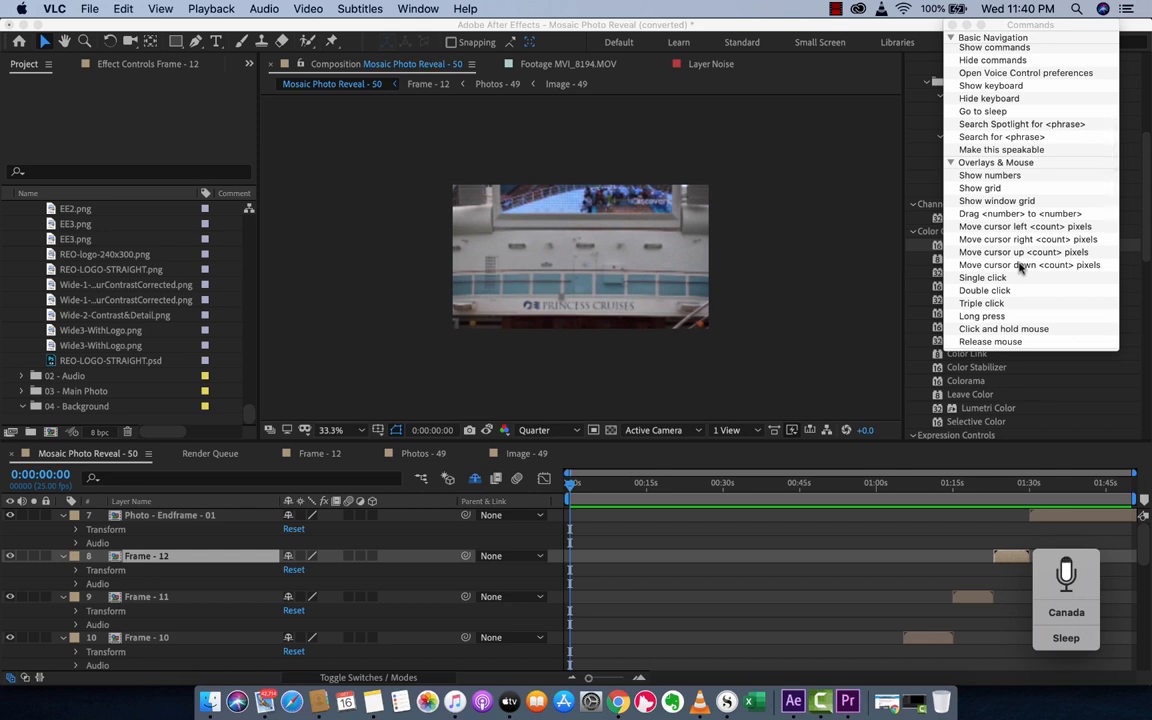
mouse_move(848, 301)
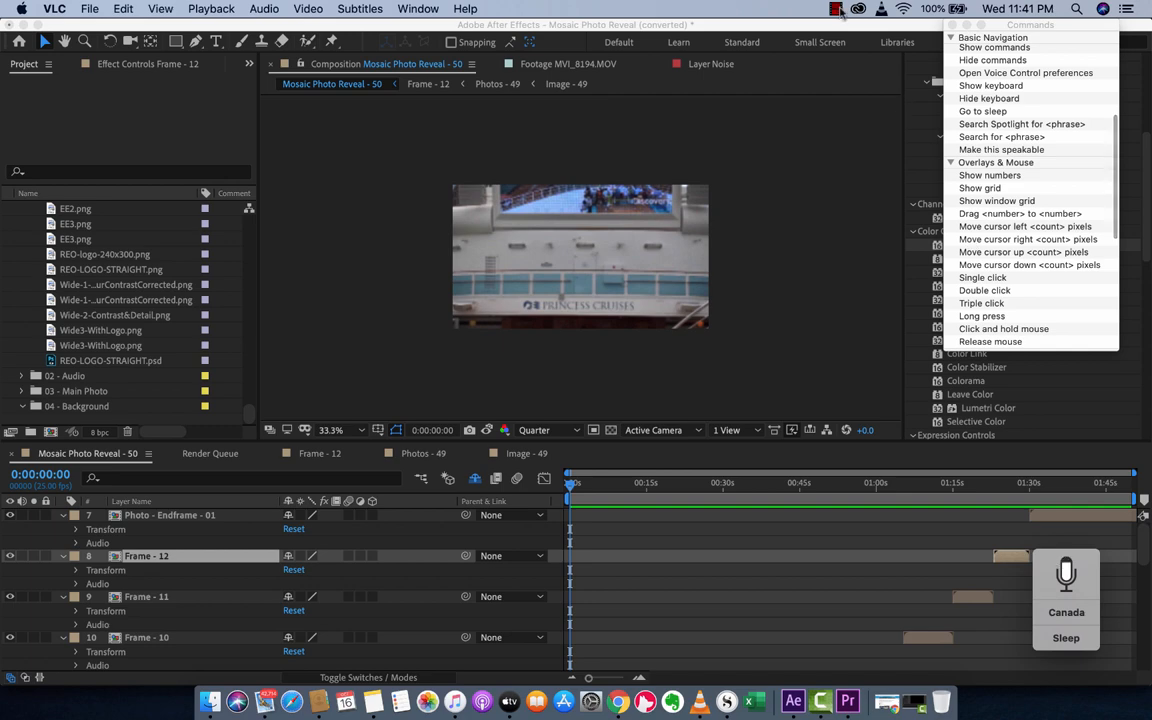
click(838, 9)
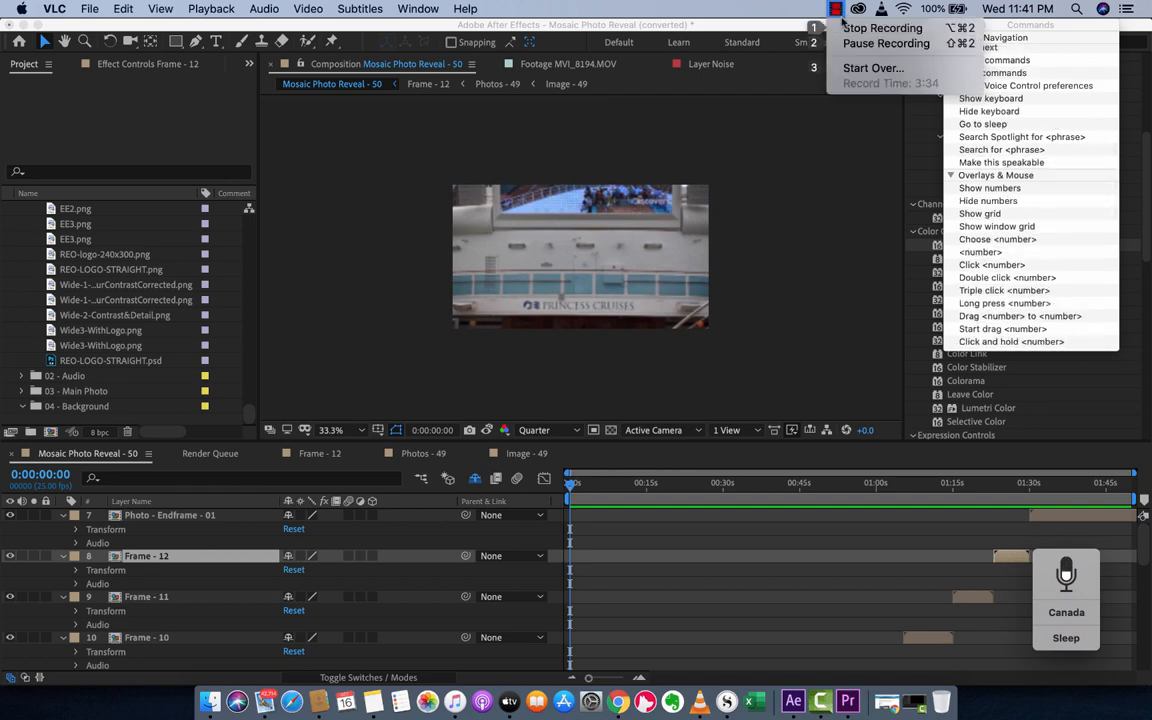